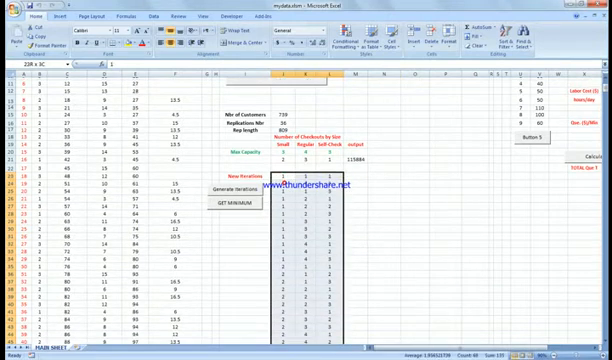
Step: Bring up the project folder holding the Arena .doe files and the workbook
scroll("down", 3)
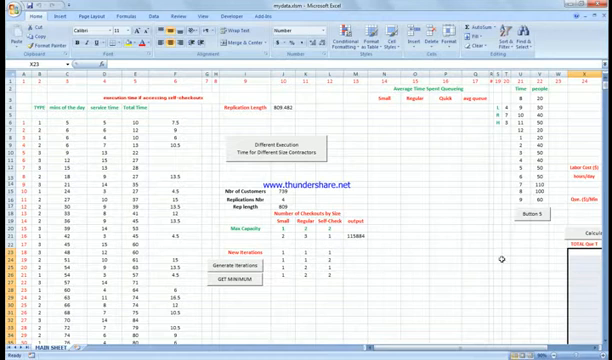
left_click(380, 268)
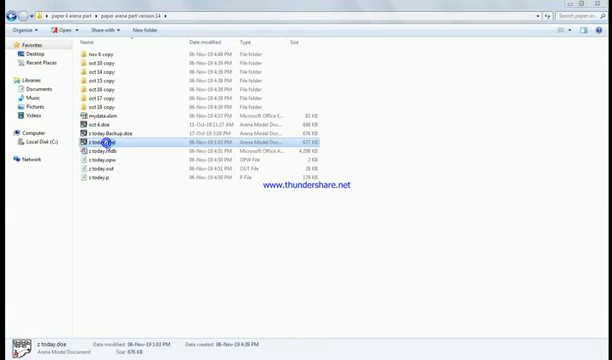
Step: Load the queueing model from its .doe file and start the simulation run
double_click(96, 140)
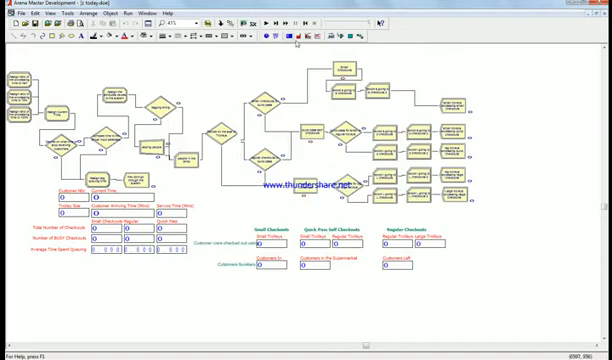
left_click(448, 70)
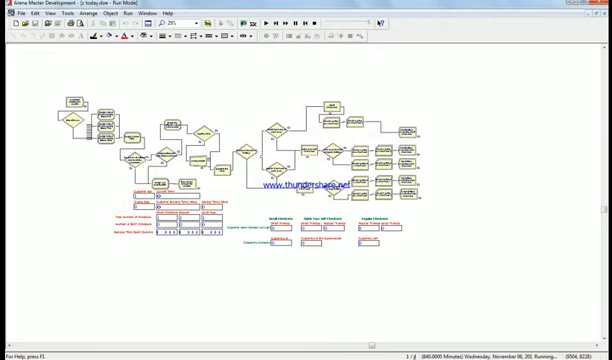
mouse_move(292, 268)
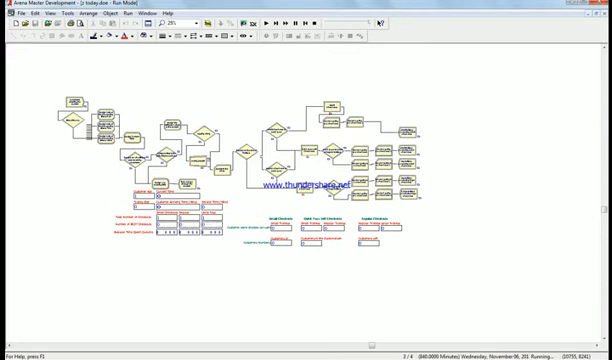
mouse_move(416, 312)
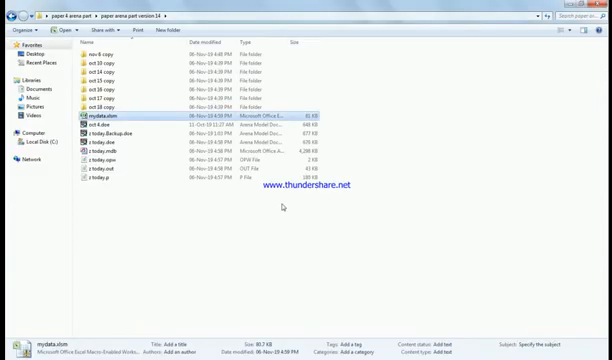
left_click(120, 148)
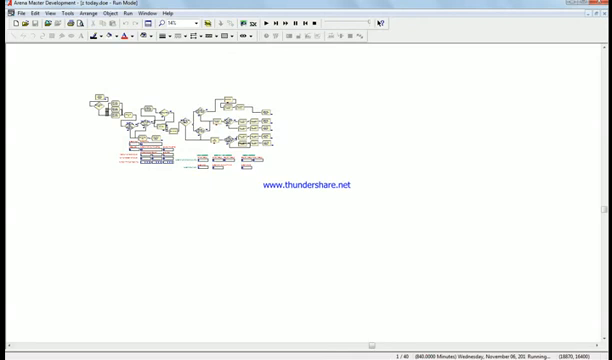
mouse_move(340, 220)
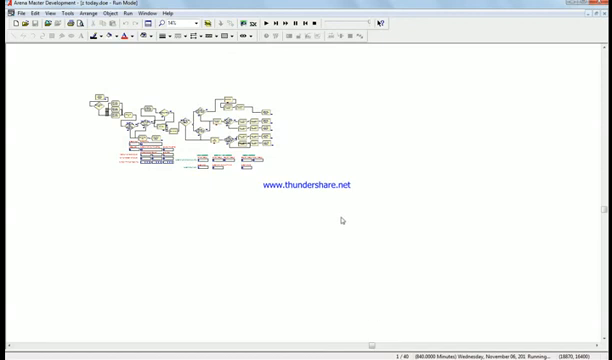